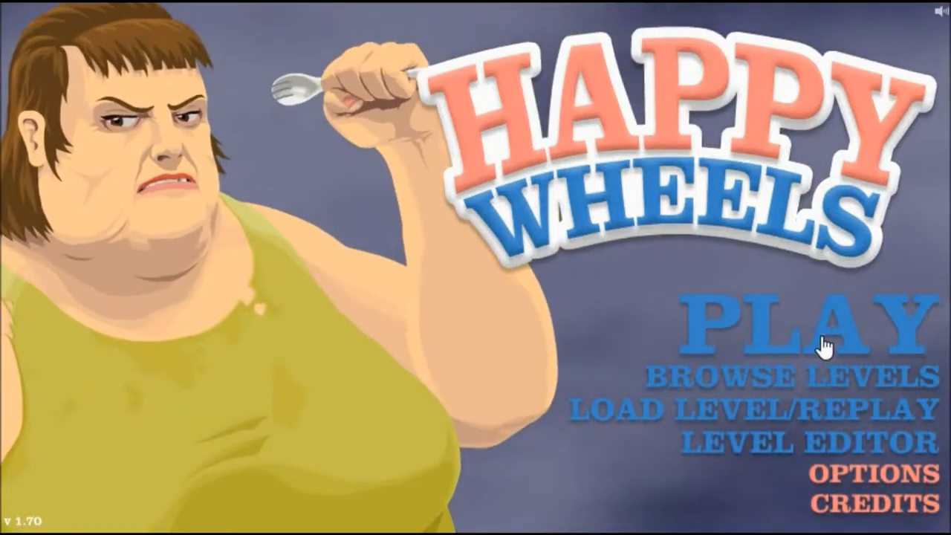
Step: Start the game via PLAY to reach the Featured Levels list with Prehistoric Pilgrim selected
left_click(808, 330)
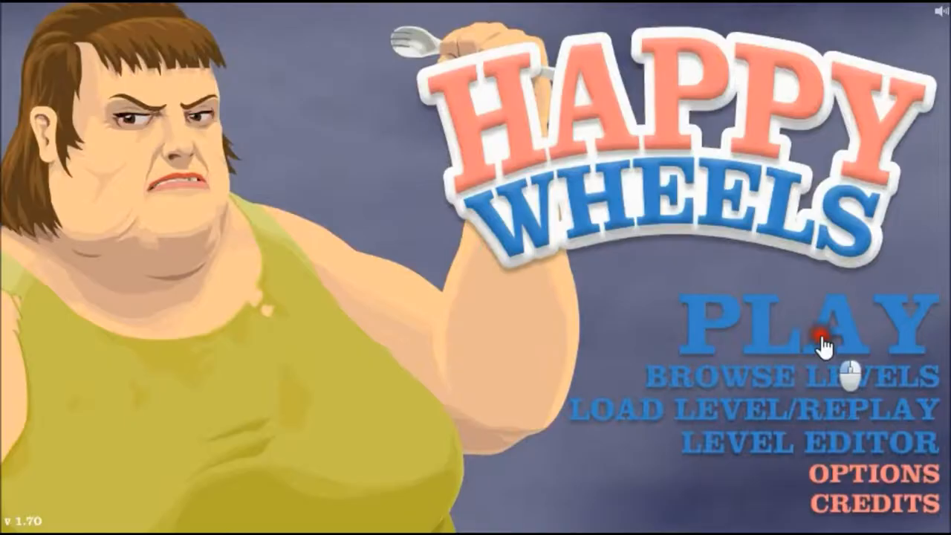
left_click(810, 327)
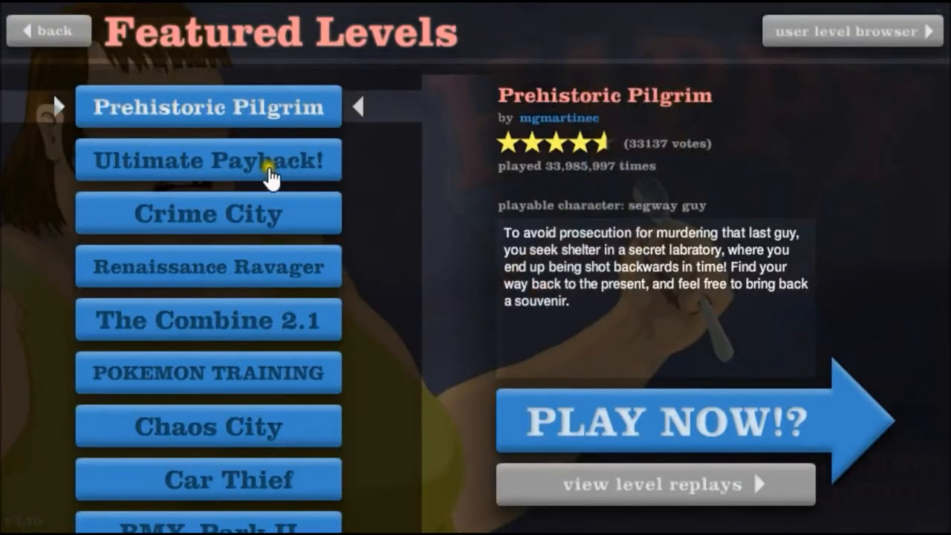
mouse_move(240, 380)
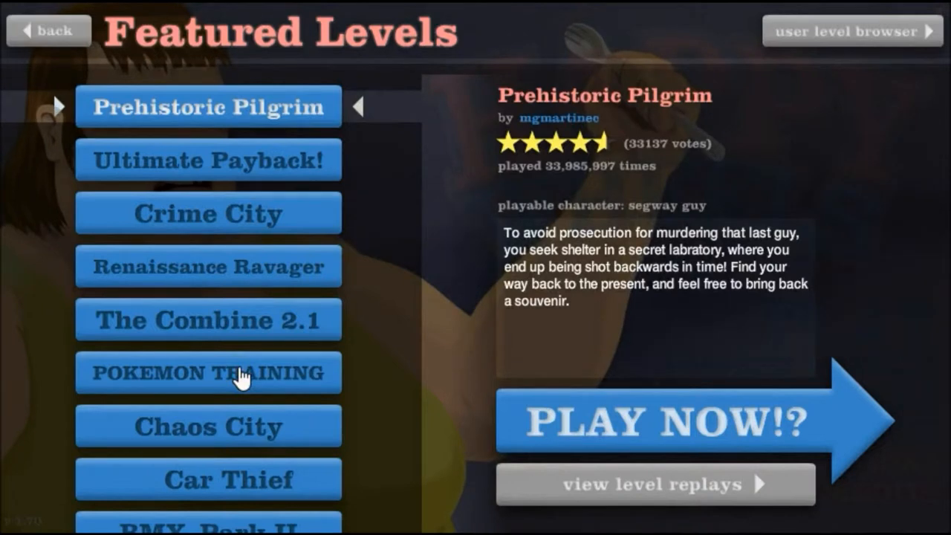
mouse_move(235, 216)
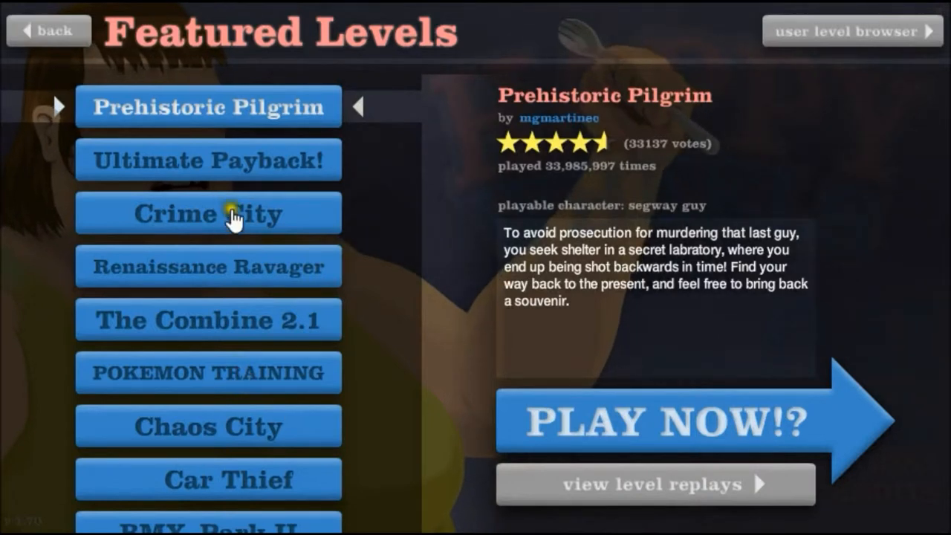
mouse_move(378, 286)
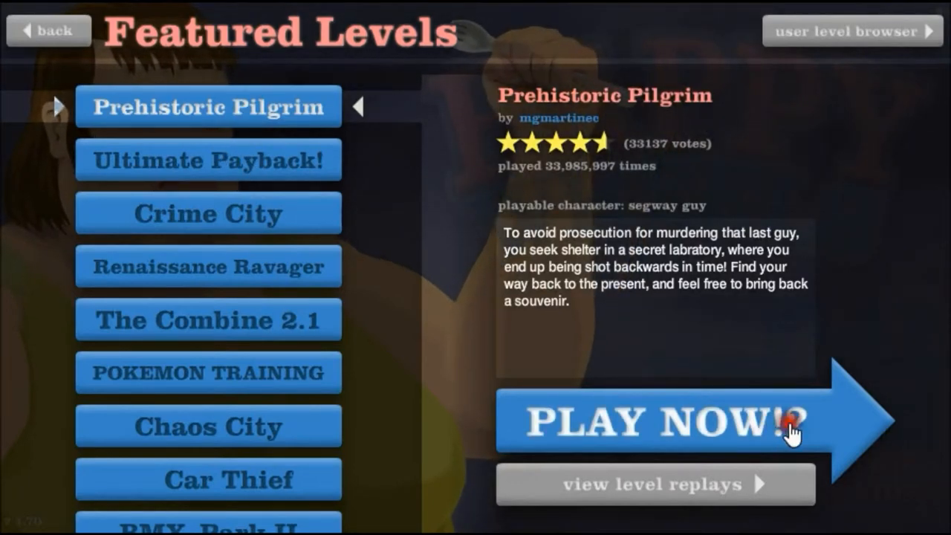
left_click(654, 419)
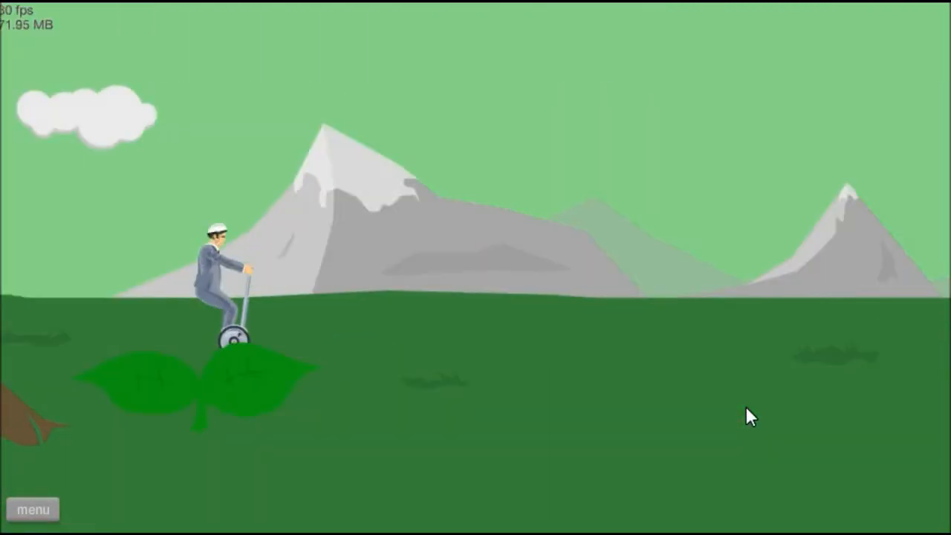
Step: Pause the level after the segway guy reaches the dinosaur by the stone cave
left_click(33, 508)
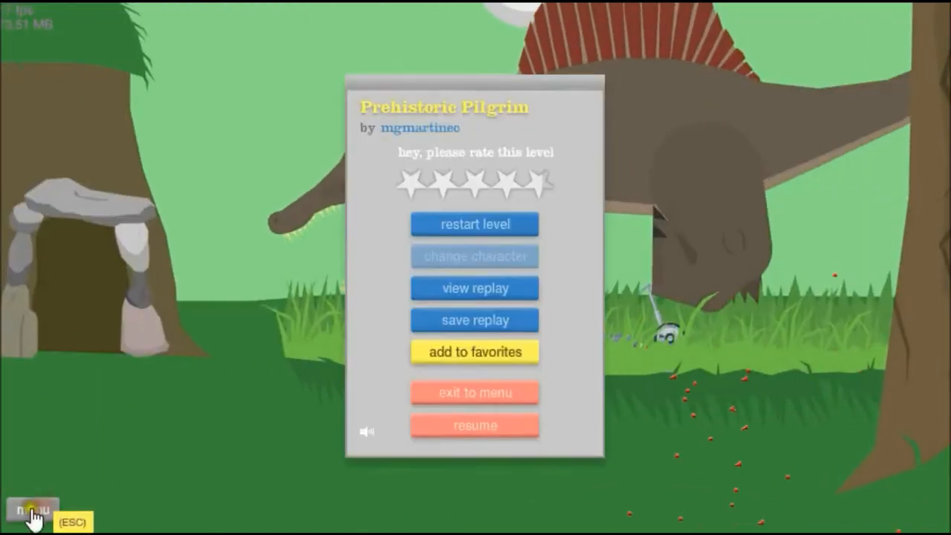
mouse_move(523, 255)
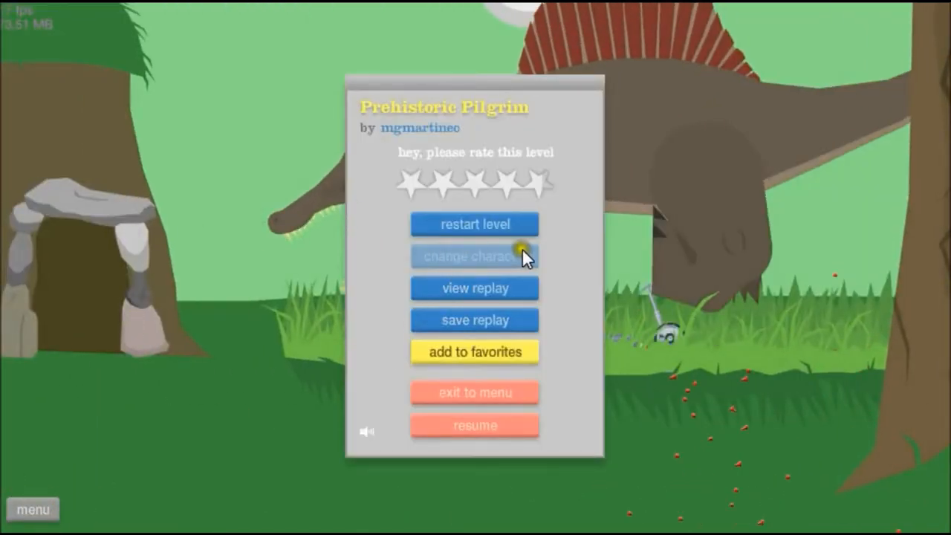
mouse_move(474, 223)
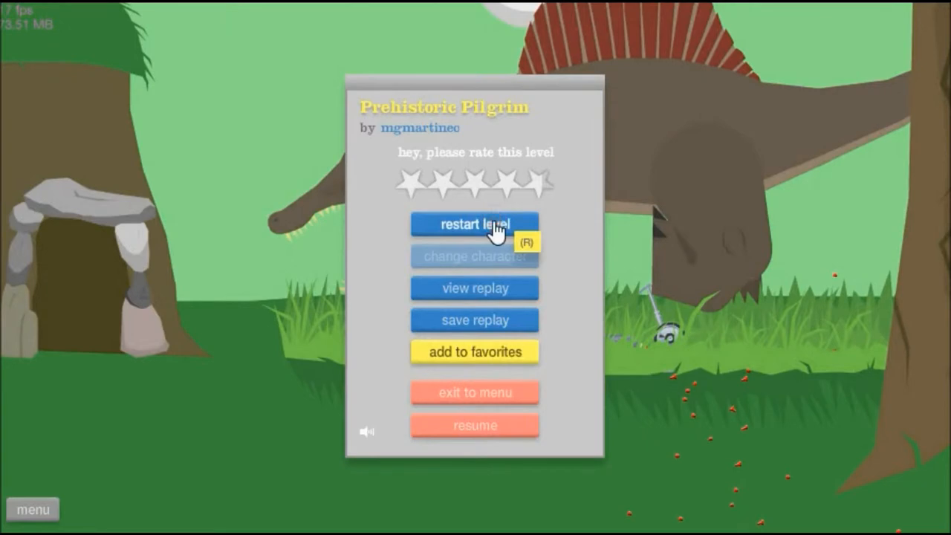
mouse_move(499, 275)
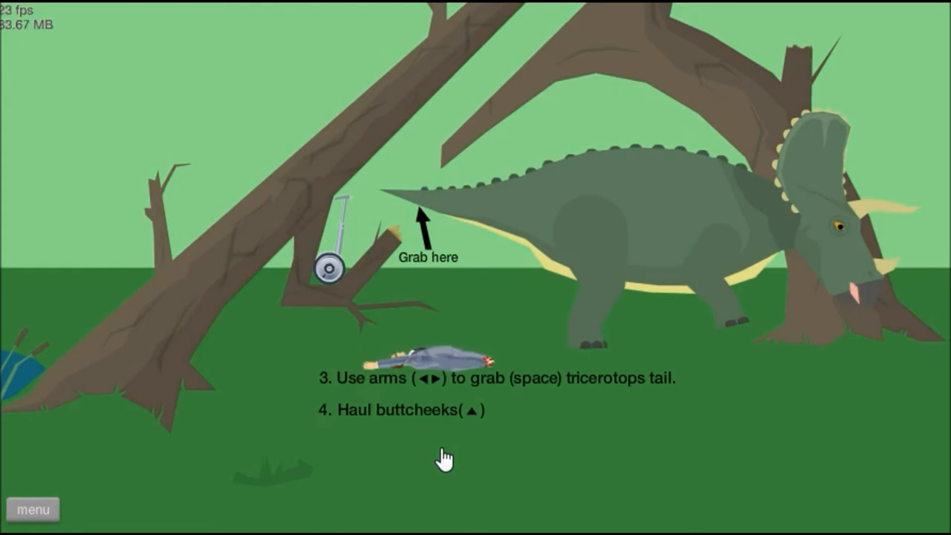
Step: Exit Prehistoric Pilgrim to the menu and select Ultimate Payback! in Featured Levels
left_click(33, 508)
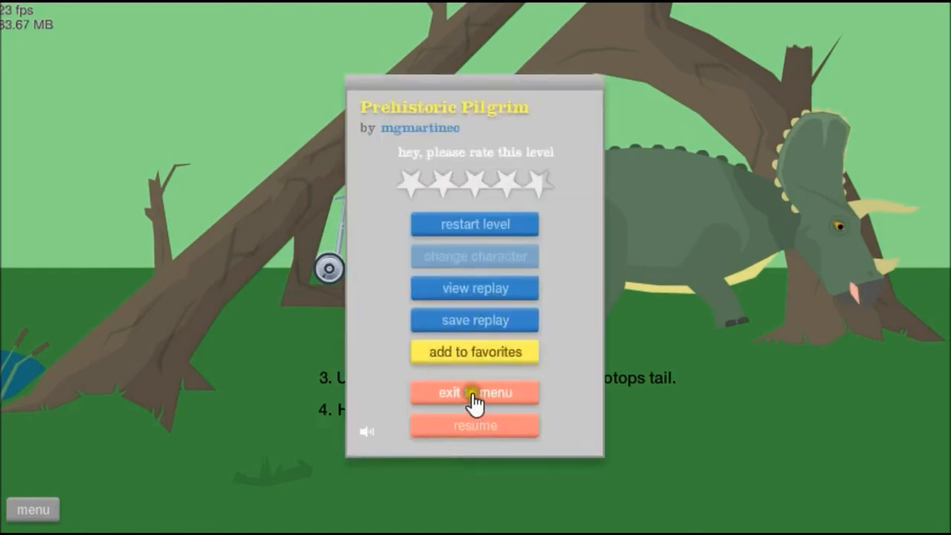
mouse_move(460, 377)
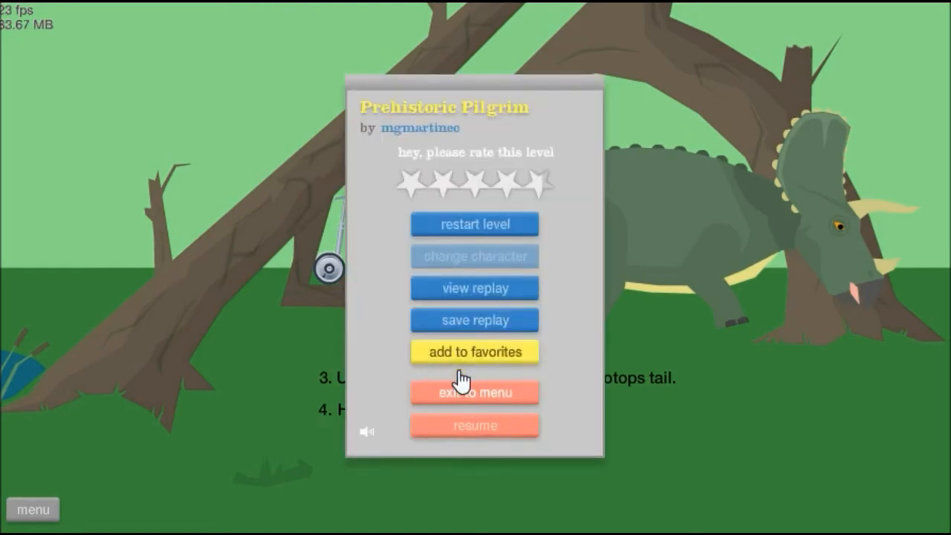
left_click(474, 393)
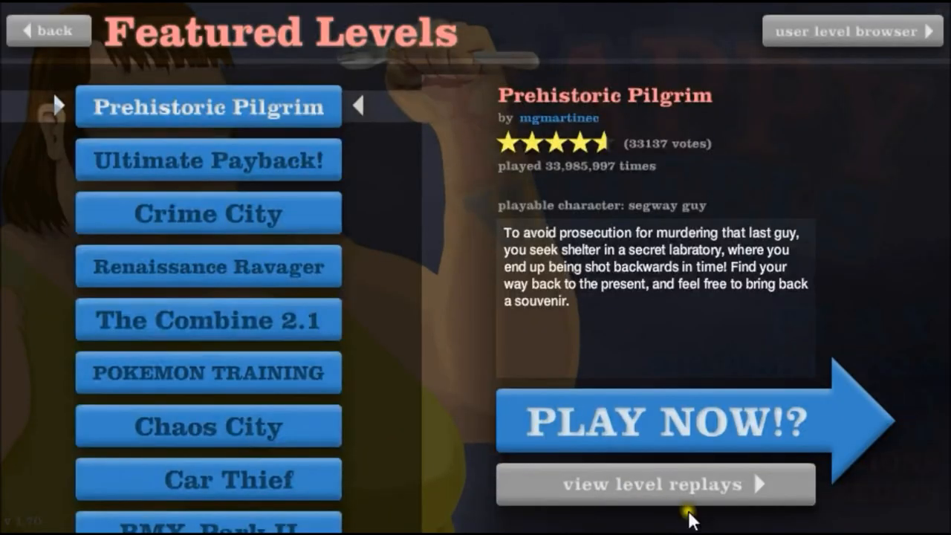
mouse_move(51, 31)
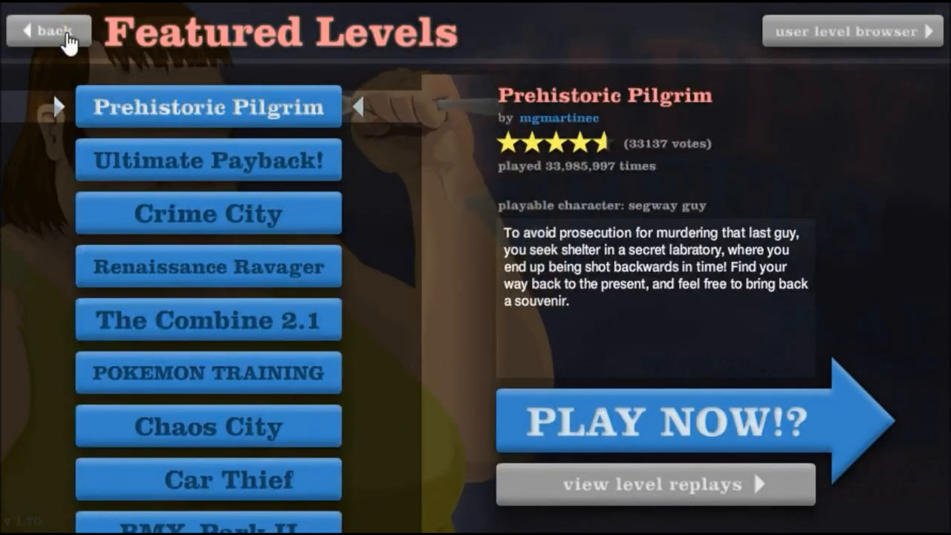
left_click(208, 161)
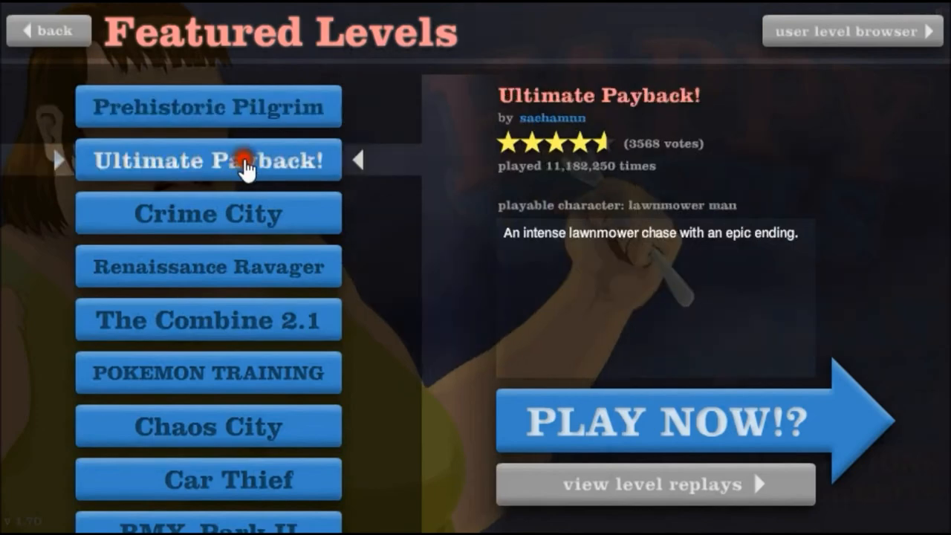
left_click(657, 419)
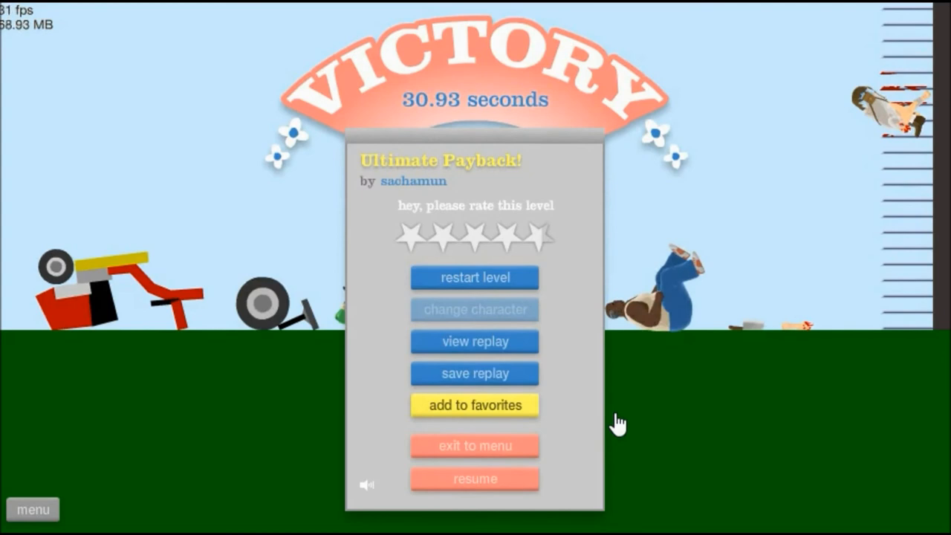
Step: Rate Ultimate Payback! five stars and dismiss the login-required notice
left_click(541, 238)
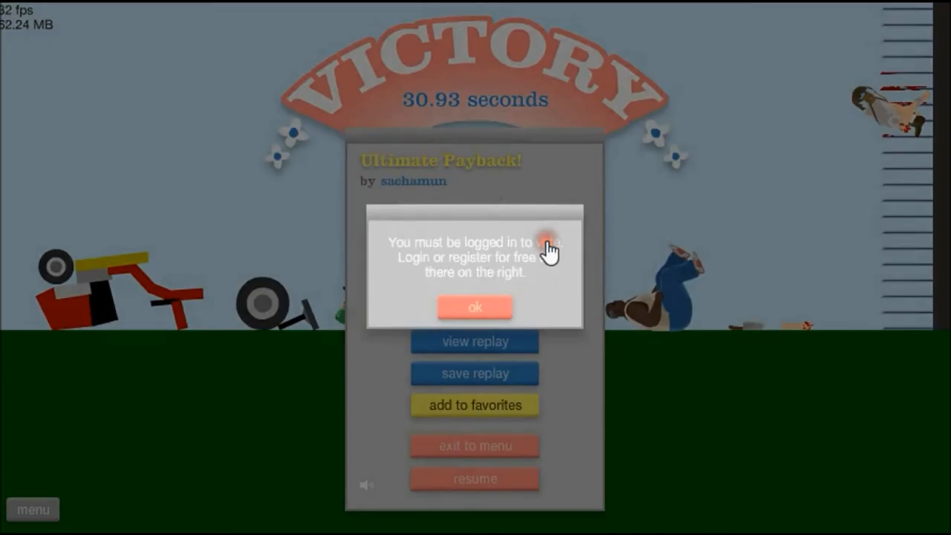
left_click(475, 306)
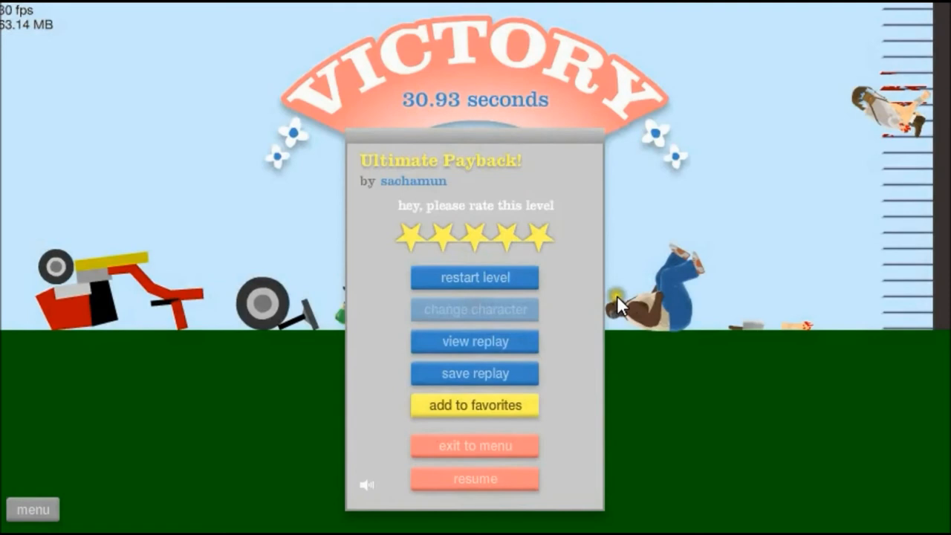